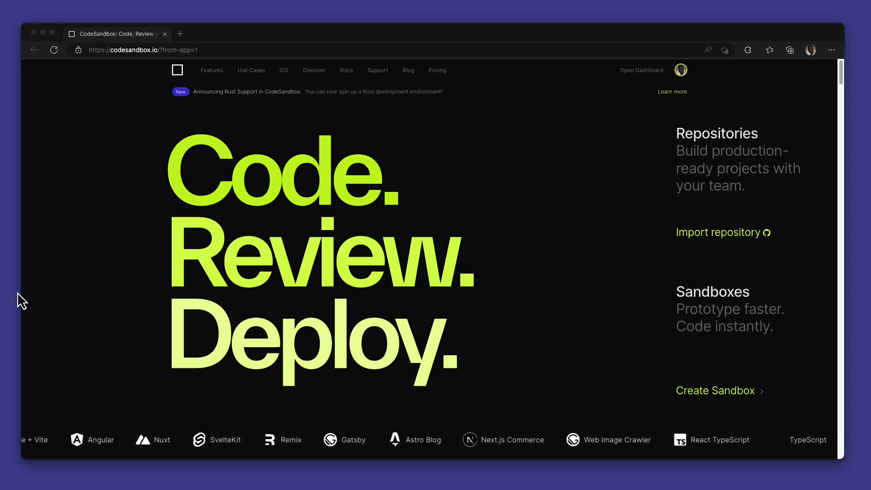
mouse_move(427, 197)
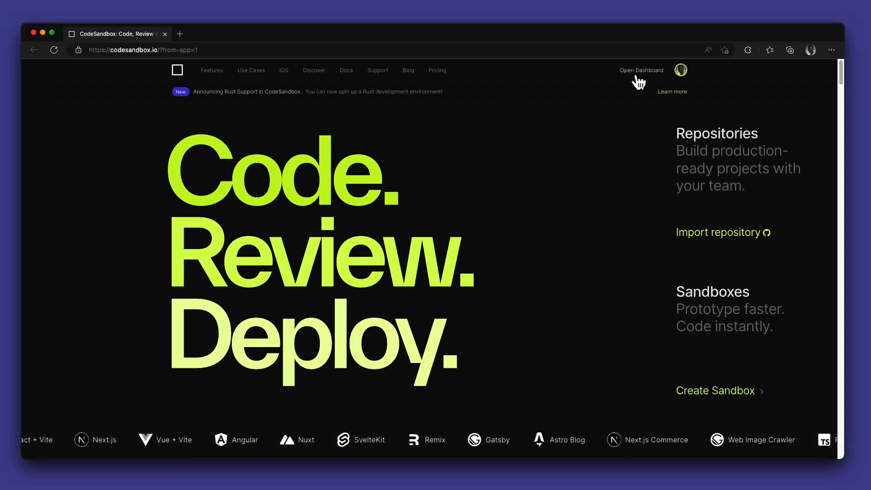
Open the CodeSandbox dashboard, close the landing tab, and show All repositories.
left_click(642, 70)
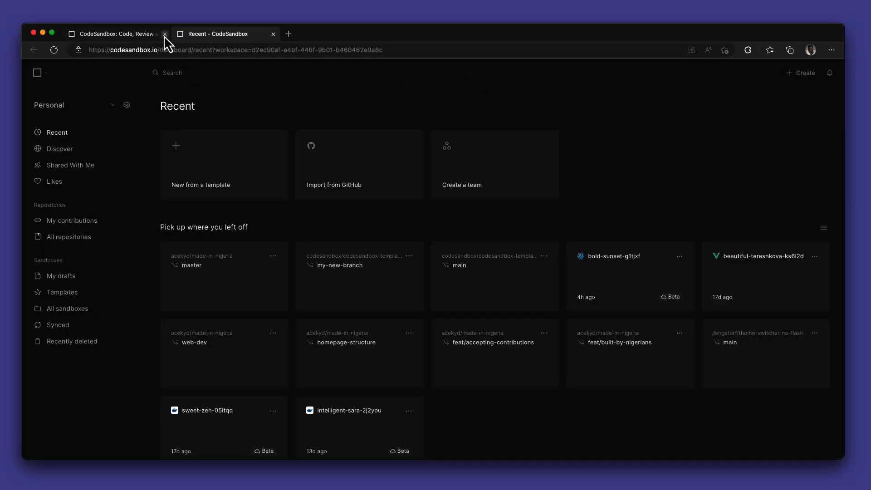
left_click(165, 33)
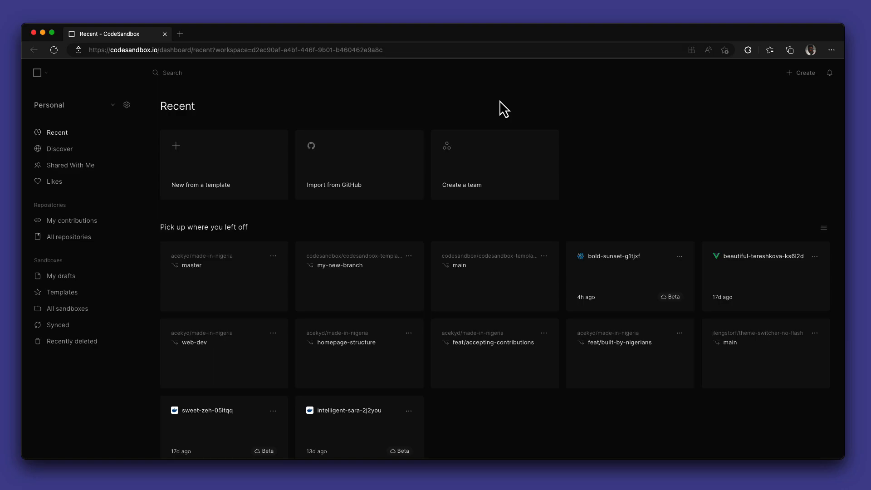
mouse_move(803, 73)
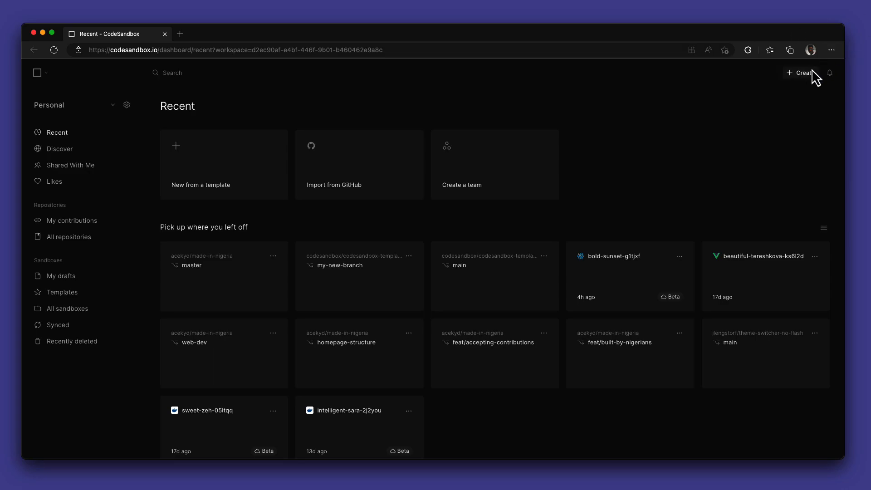
left_click(802, 73)
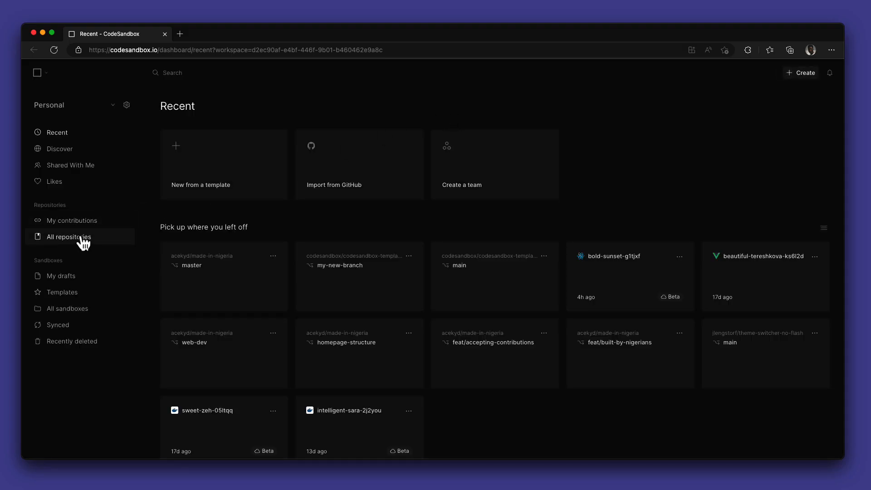
left_click(68, 237)
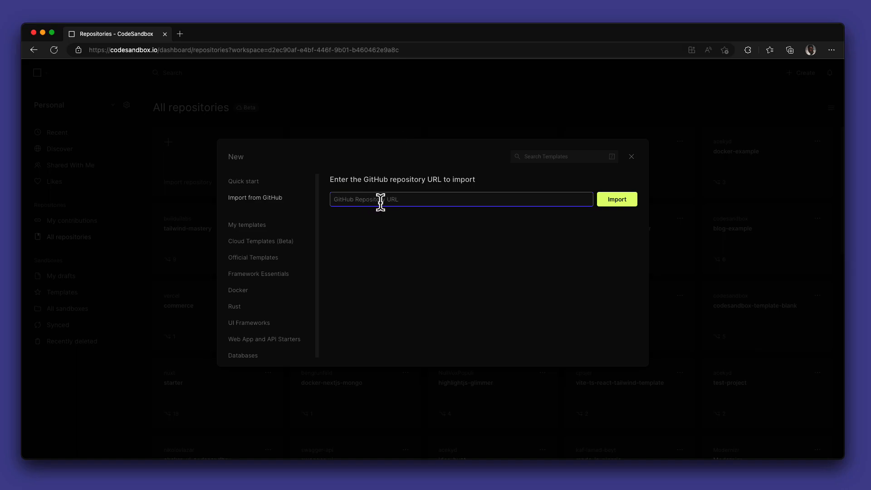
Import the codesandbox-template-vite-react repository from its GitHub URL.
left_click(616, 199)
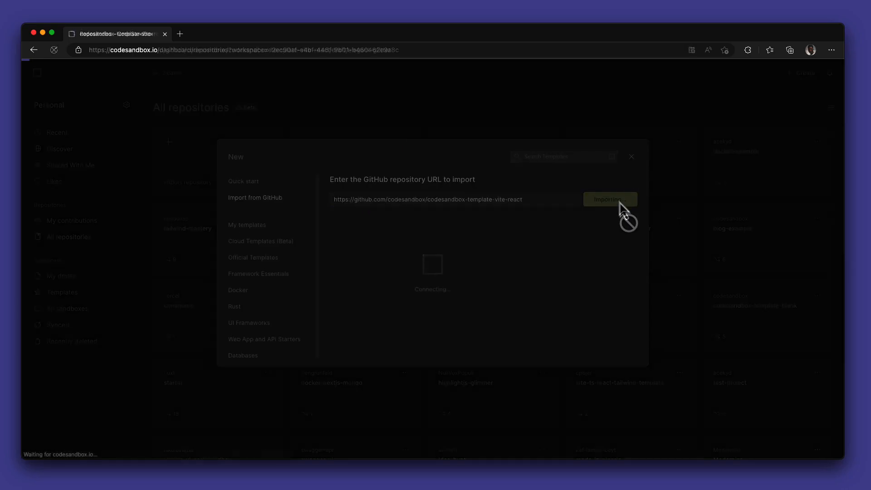
left_click(610, 200)
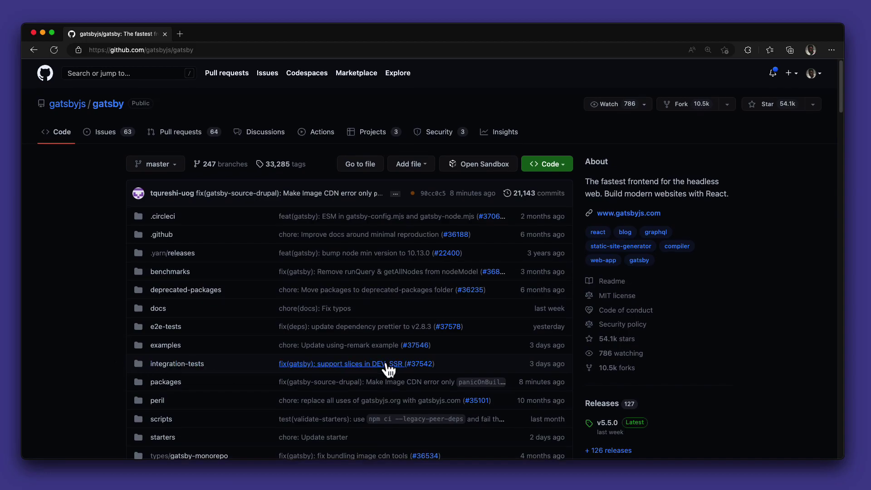
Scroll through the gatsbyjs/gatsby repository file list on GitHub.
scroll("down", 3)
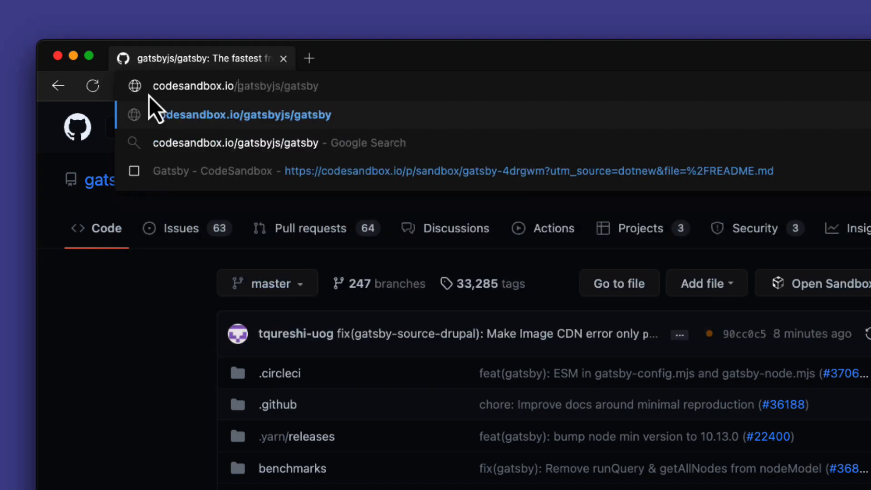
Rewrite the address as codesandbox.io/p/github/gatsbyjs/gatsby to import the repo.
type("/p/github")
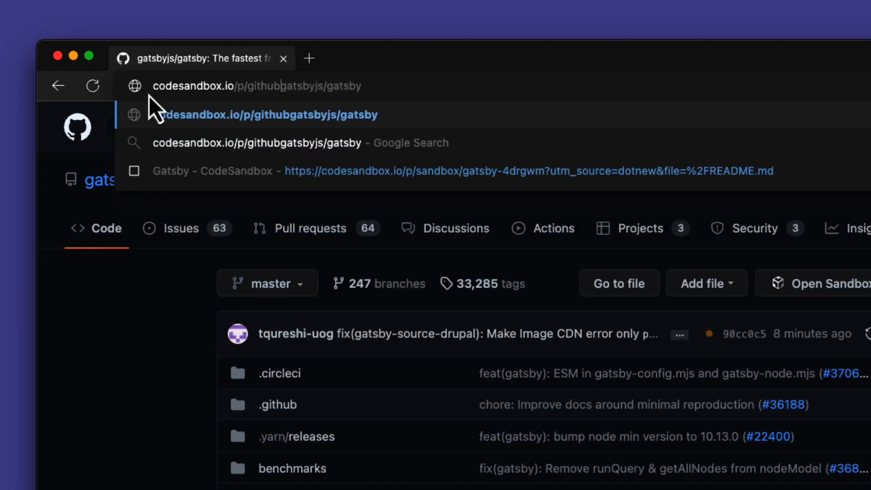